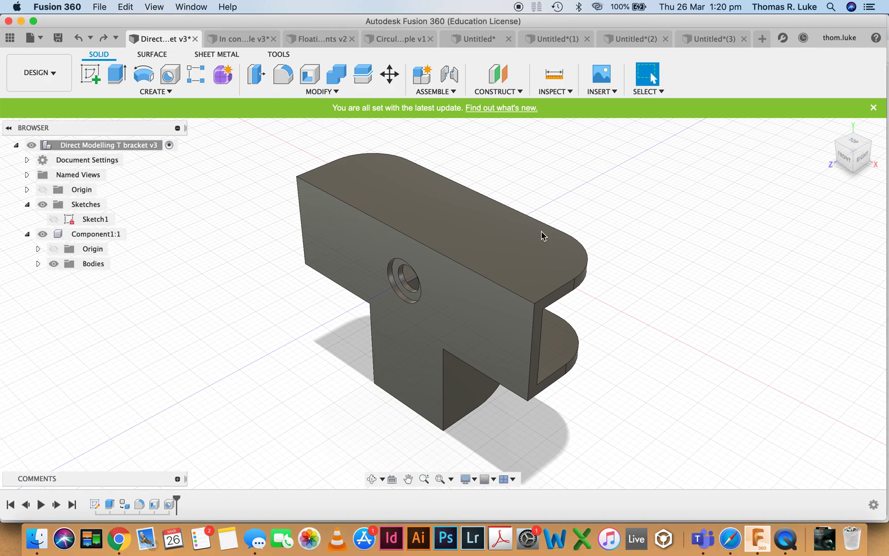
pyautogui.moveTo(608, 206)
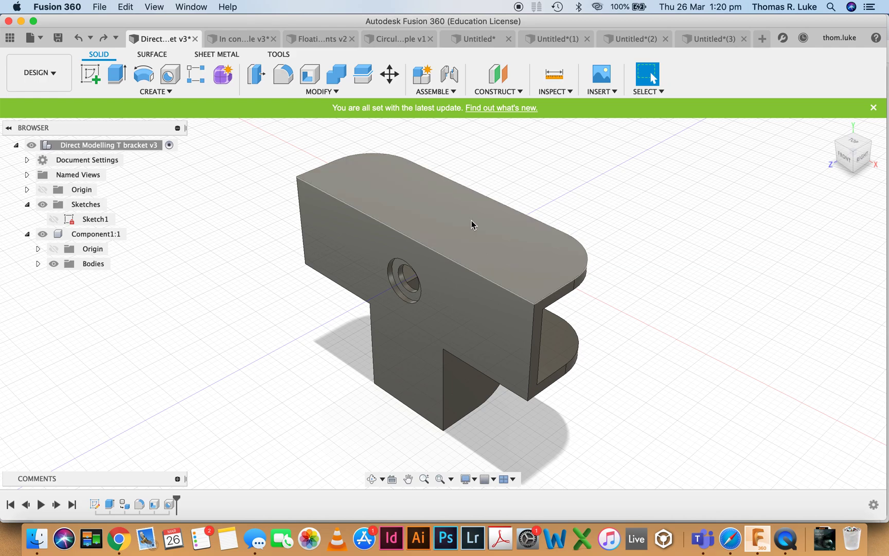
pyautogui.moveTo(613, 214)
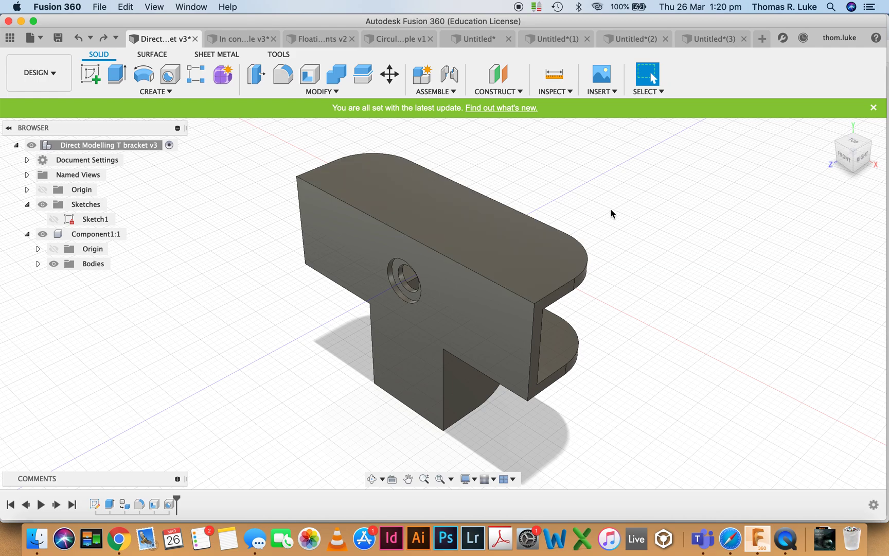
pyautogui.moveTo(588, 225)
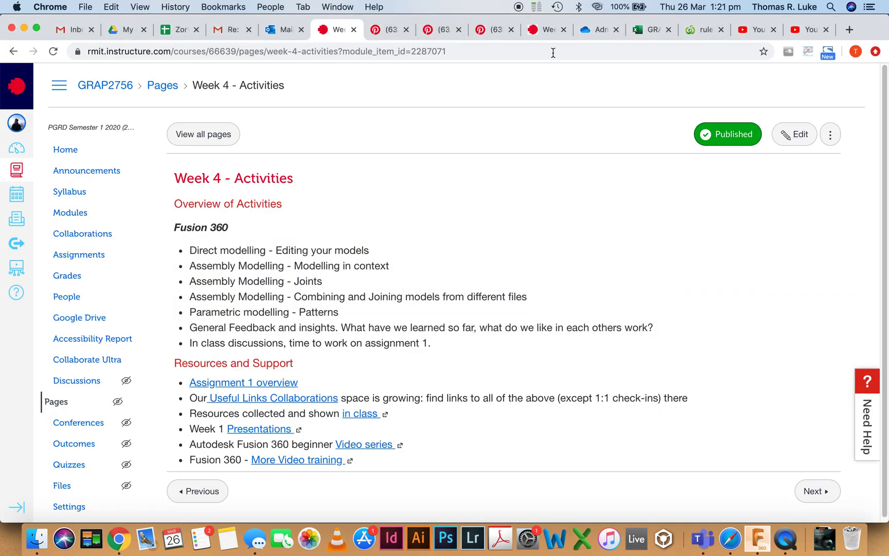
# View the laser cutting board and wooden joint pin in Chrome, then return to Fusion 360.
pyautogui.click(389, 29)
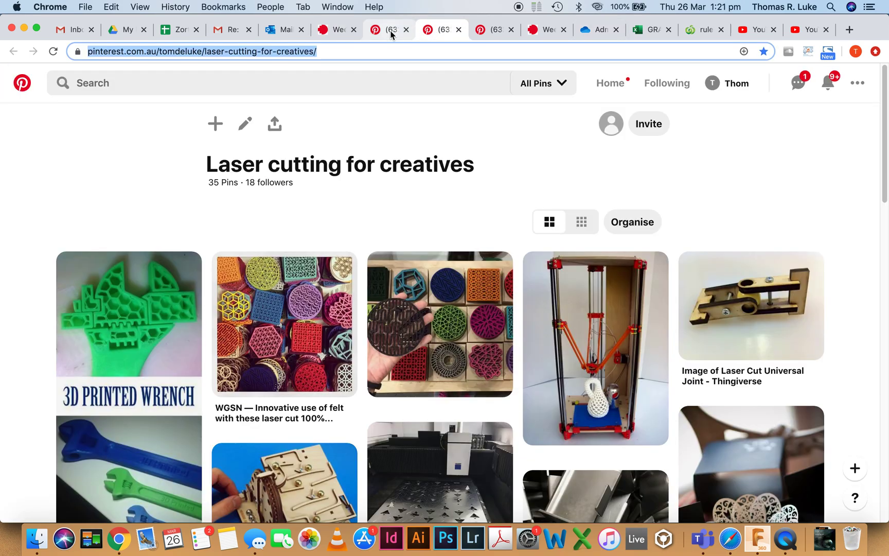
pyautogui.click(491, 28)
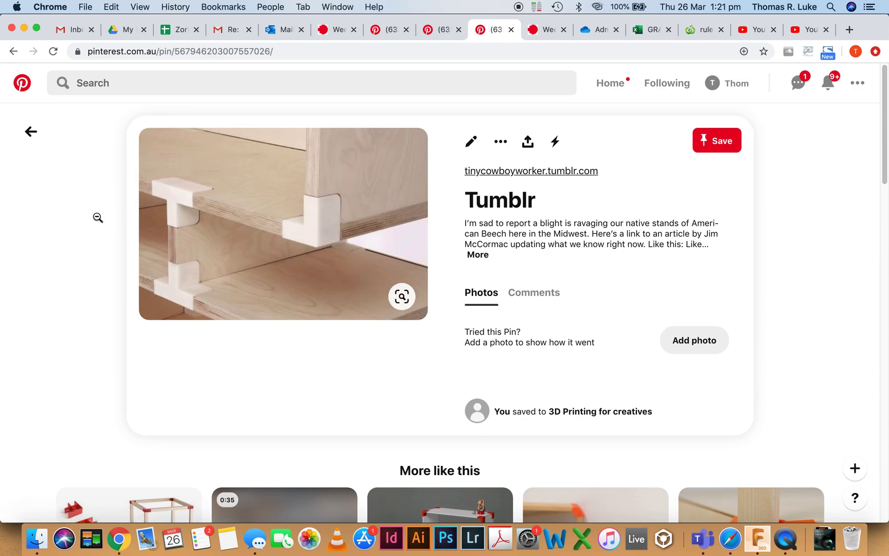
pyautogui.click(757, 538)
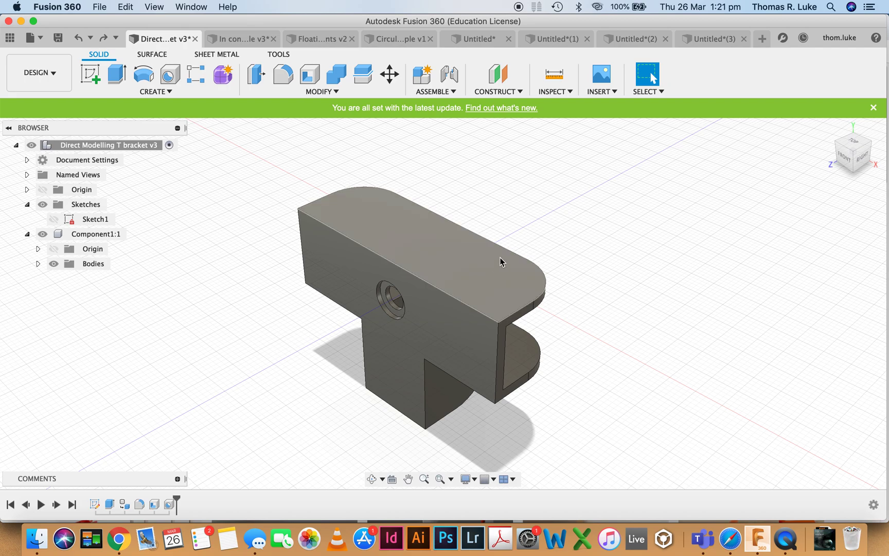
pyautogui.moveTo(278, 332)
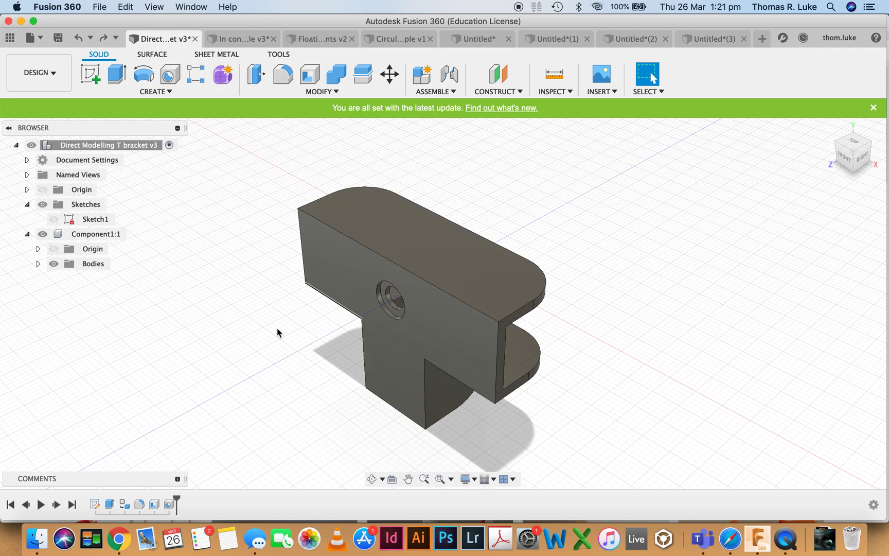
pyautogui.moveTo(194, 367)
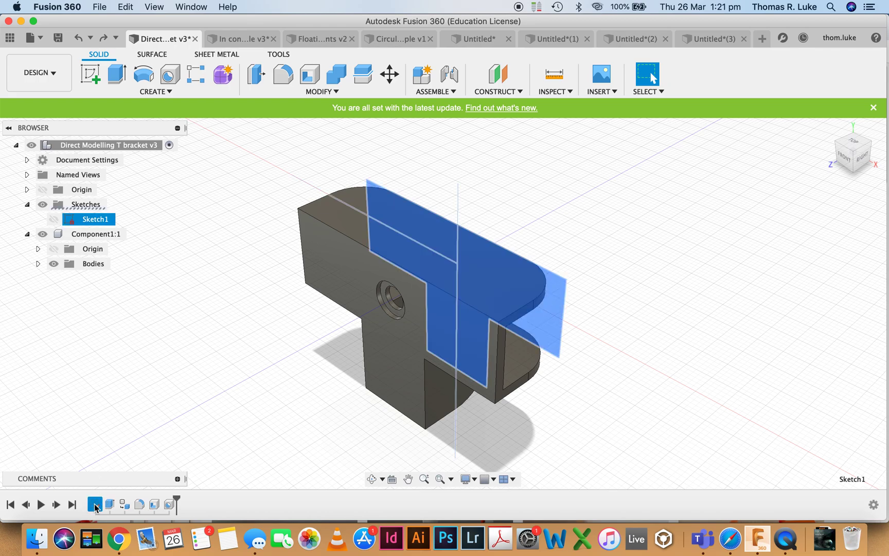
pyautogui.moveTo(87, 505)
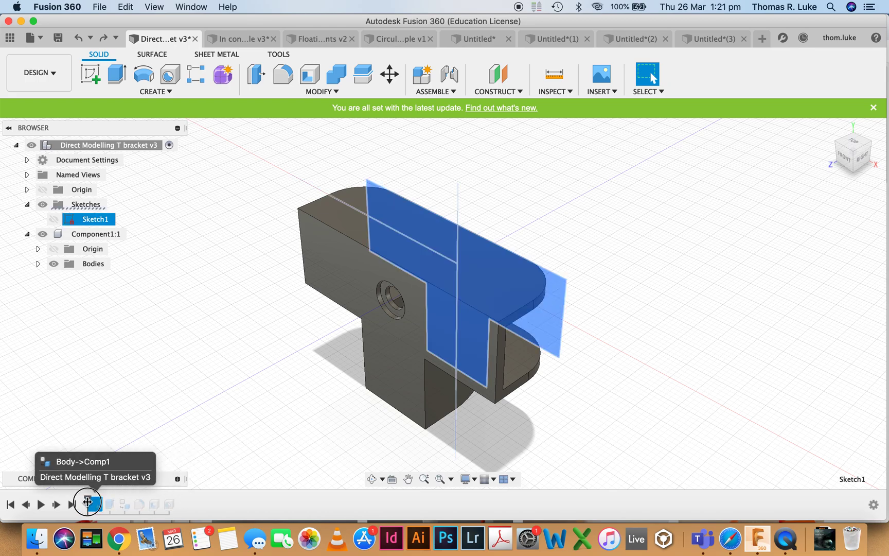
# Roll the timeline back to the bare sketch, then step it forward to restore the solid body.
pyautogui.click(10, 504)
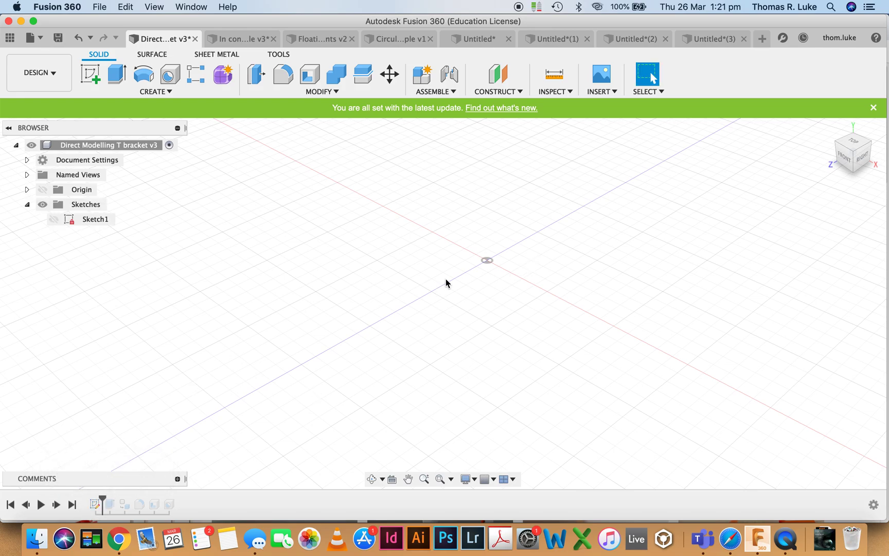
pyautogui.click(95, 219)
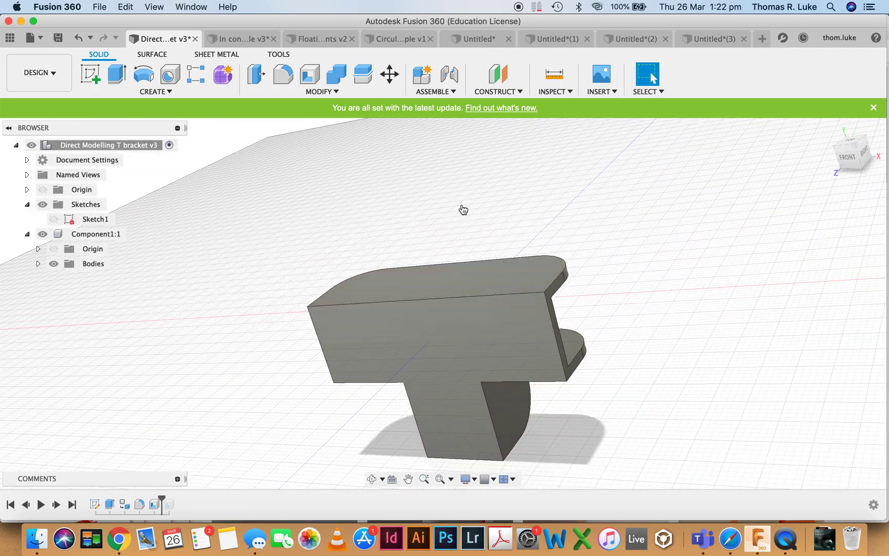
# Bring the wooden corner joint pin back into view in Chrome.
pyautogui.click(118, 537)
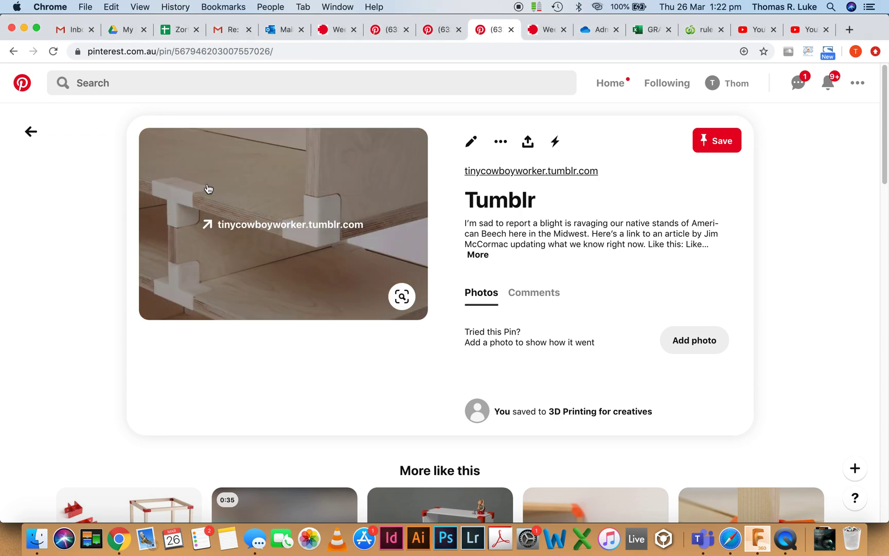
pyautogui.moveTo(187, 246)
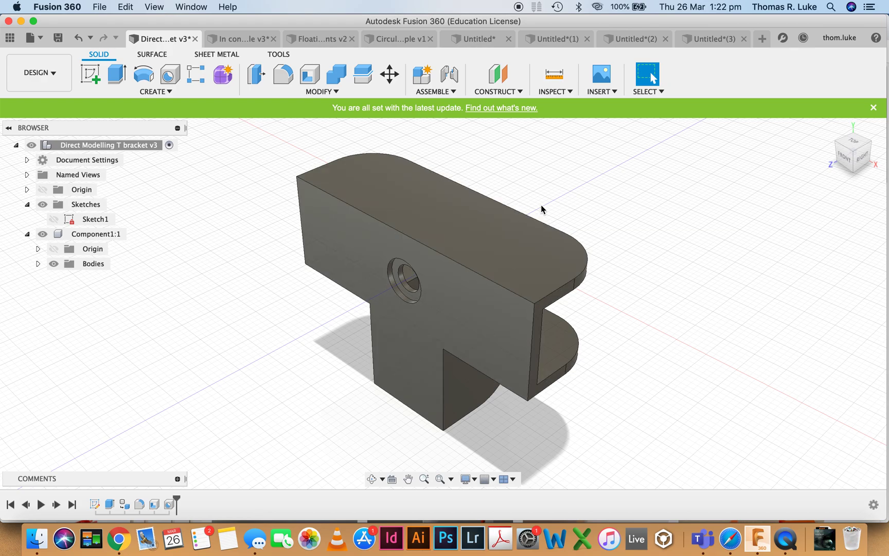
pyautogui.moveTo(262, 511)
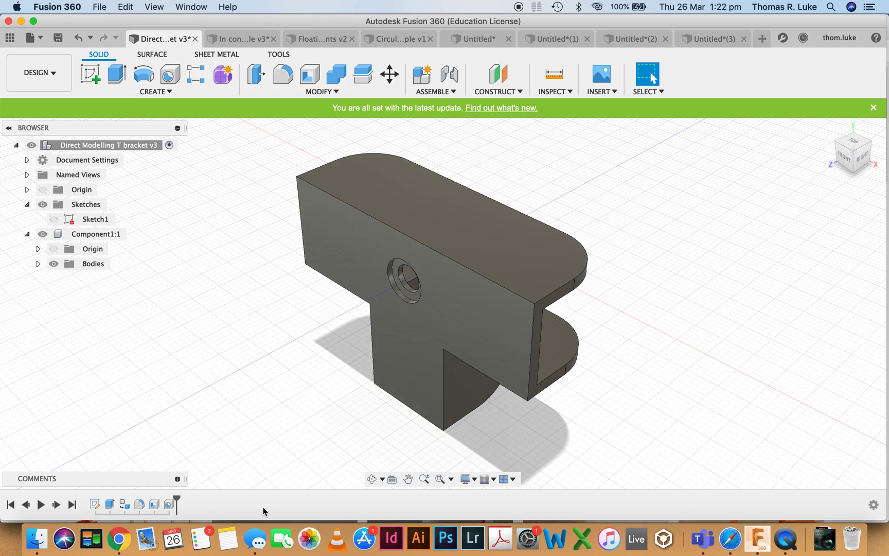
pyautogui.moveTo(100, 510)
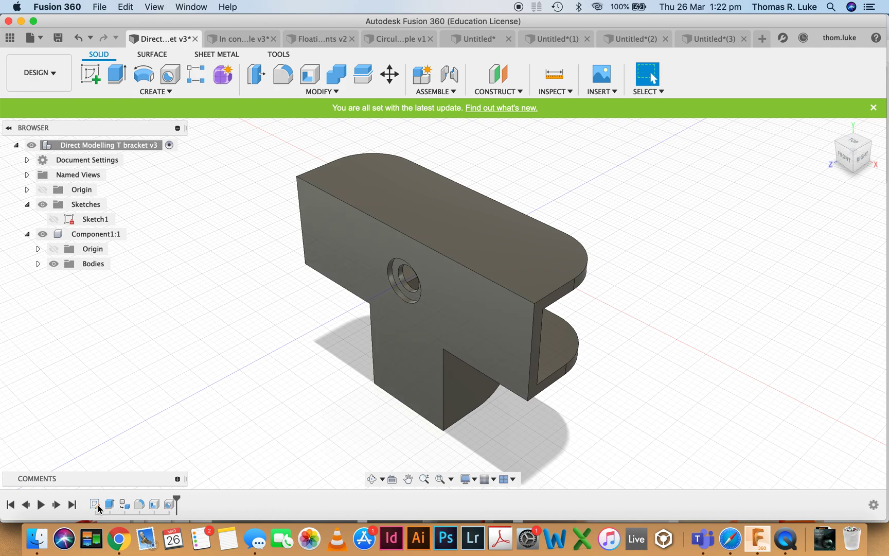
# Start Press Pull on the upper arm's rounded top face, previewing an outward offset near 11.2 mm.
pyautogui.click(96, 220)
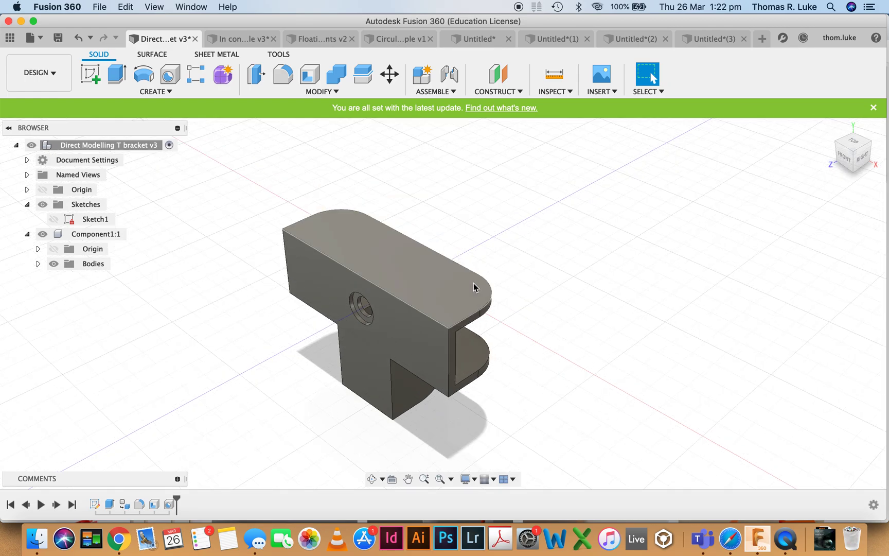
pyautogui.moveTo(467, 290)
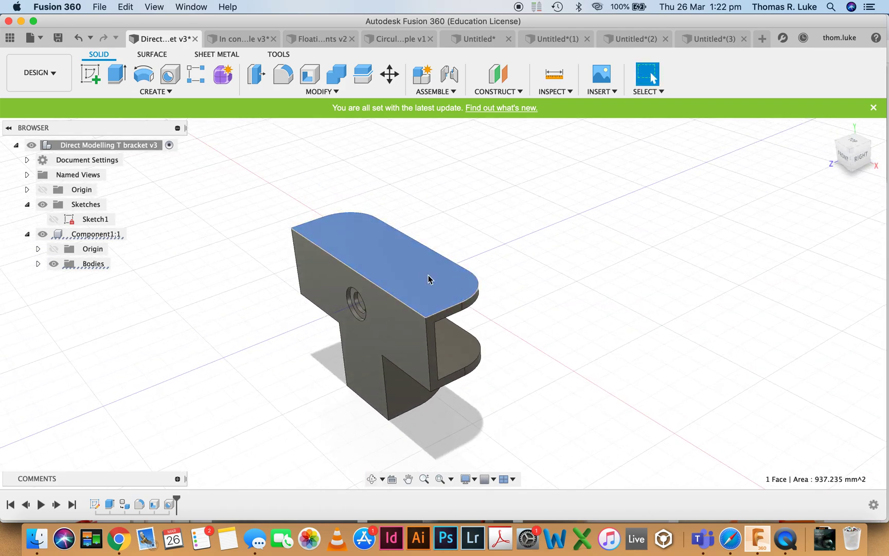
pyautogui.rightClick(428, 279)
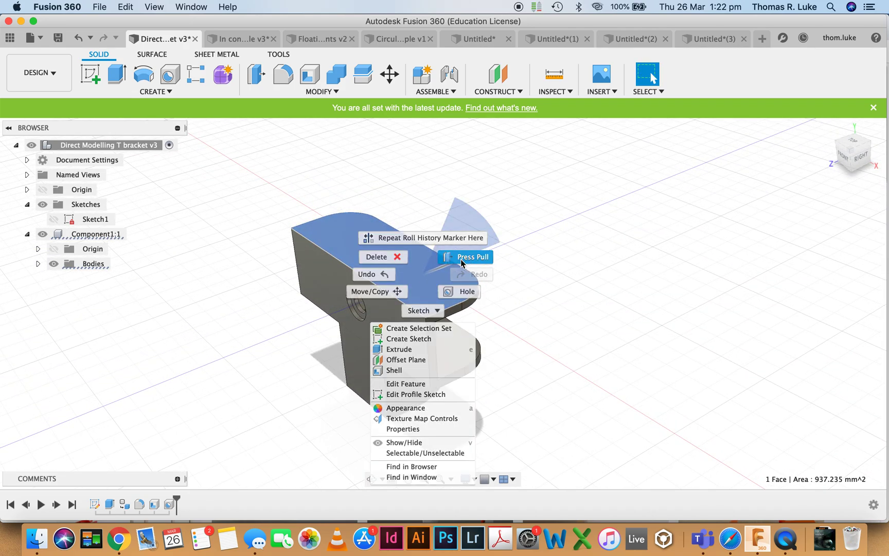
pyautogui.click(470, 256)
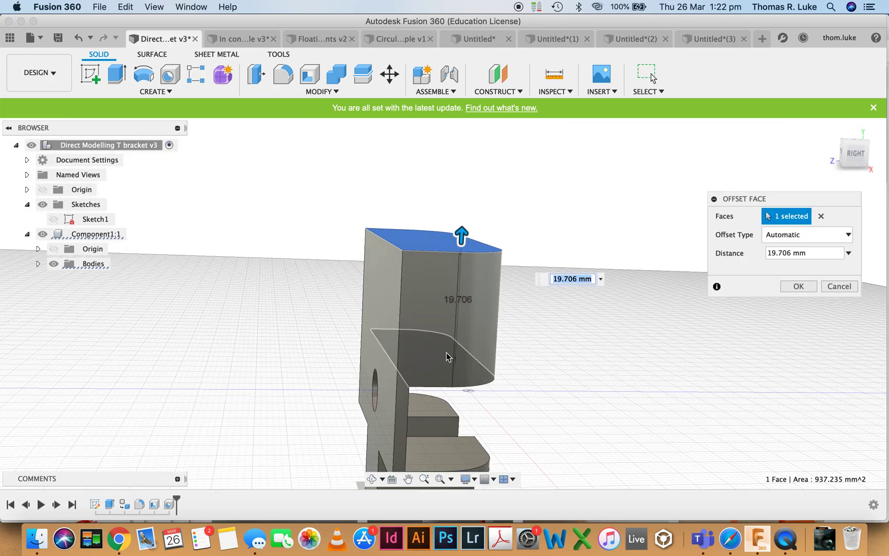
pyautogui.moveTo(485, 360)
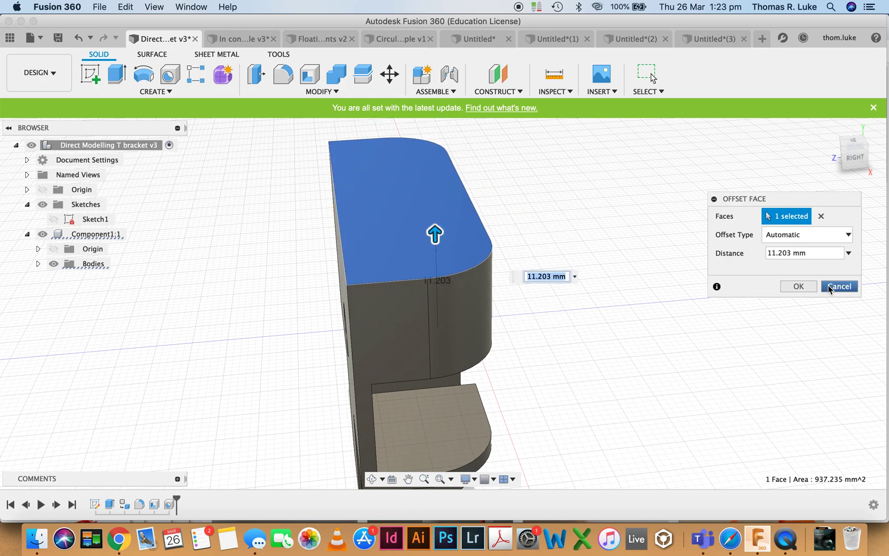
# Cancel the top-face offset and select the upper arm's two top faces.
pyautogui.click(840, 286)
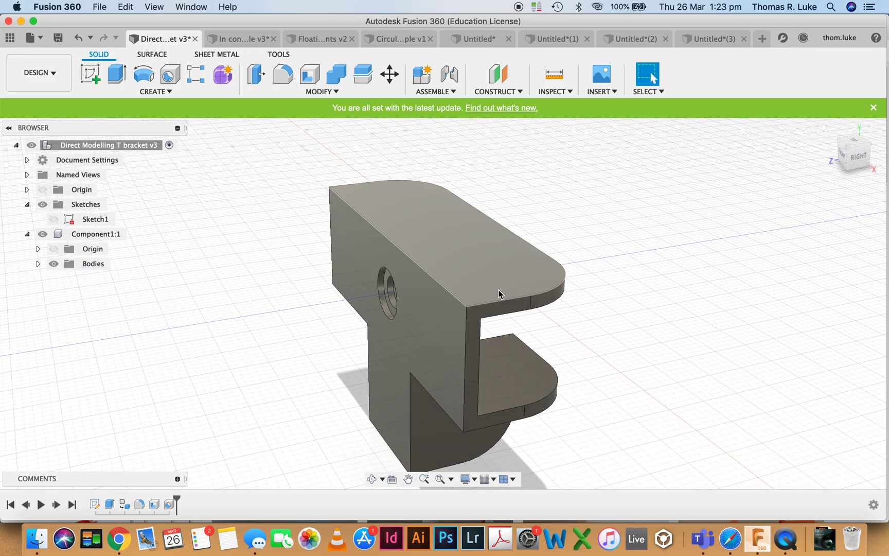
pyautogui.moveTo(515, 271)
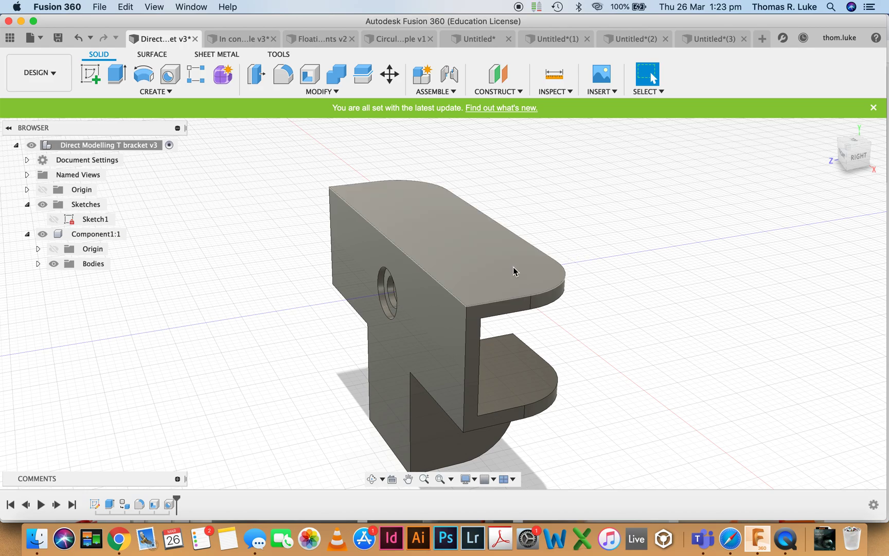
pyautogui.click(448, 238)
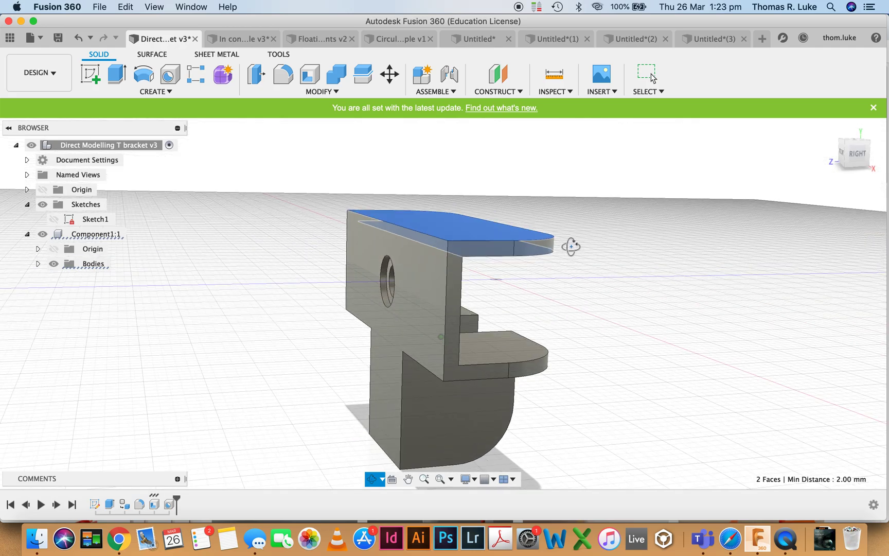
# Move/Copy the two top faces, trying vertical offsets around 7.9 mm and a 45° tilt.
pyautogui.rightClick(447, 244)
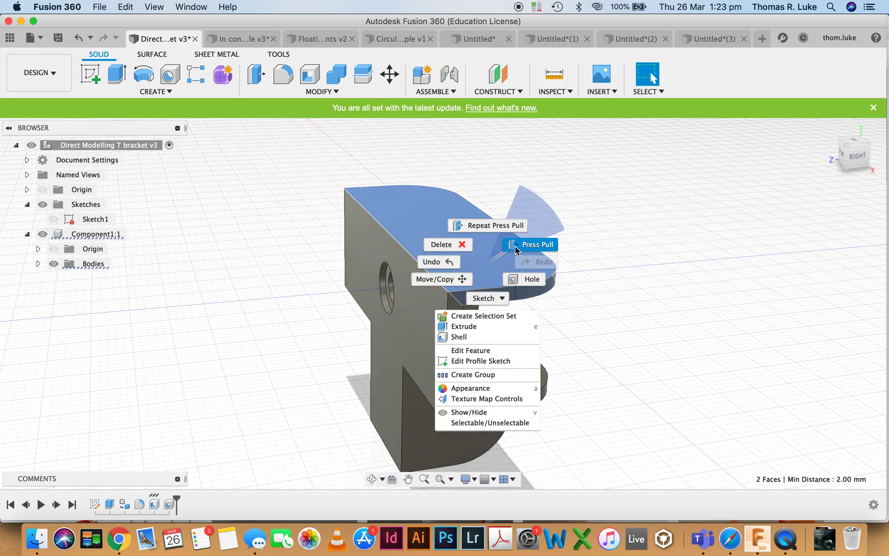
pyautogui.moveTo(441, 279)
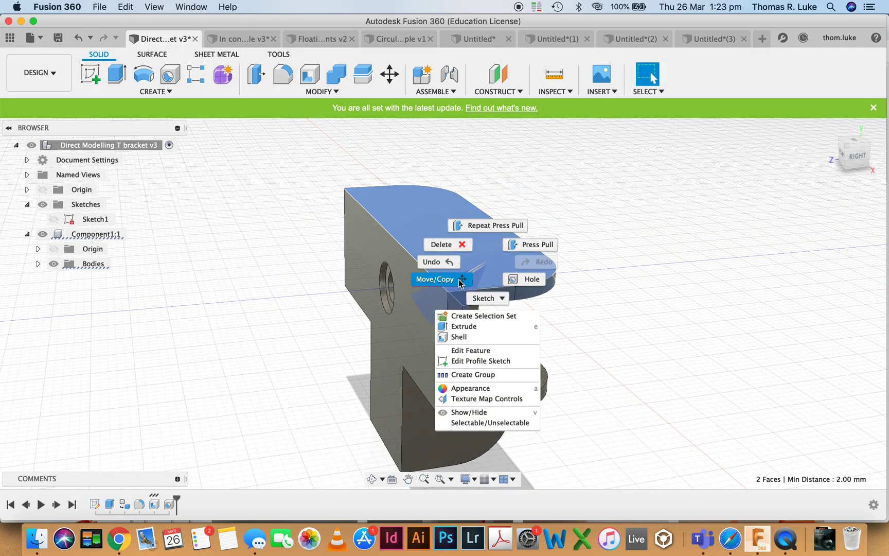
pyautogui.click(435, 279)
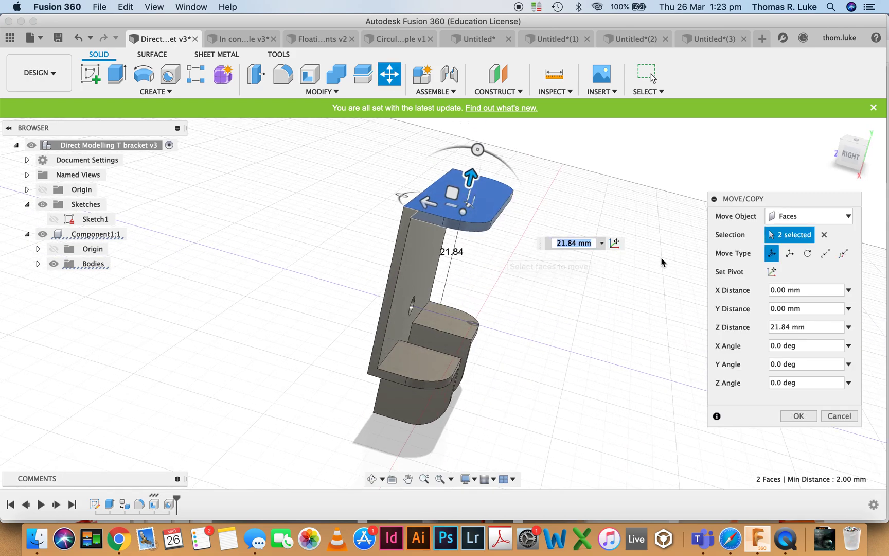
pyautogui.moveTo(469, 185)
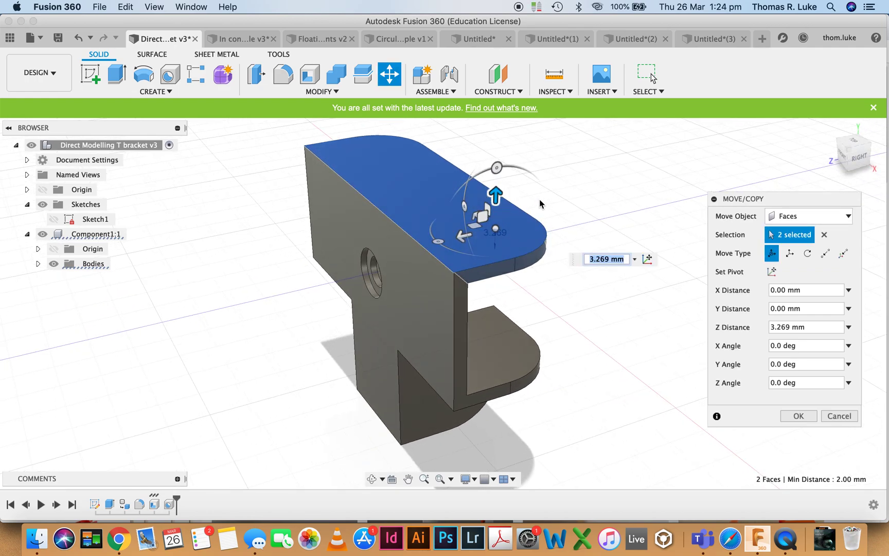
pyautogui.scroll(3)
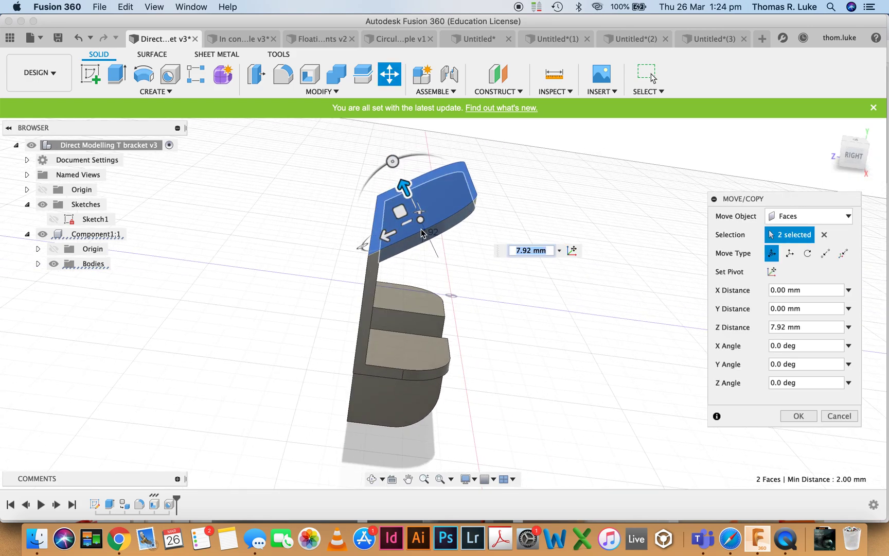
pyautogui.moveTo(391, 269)
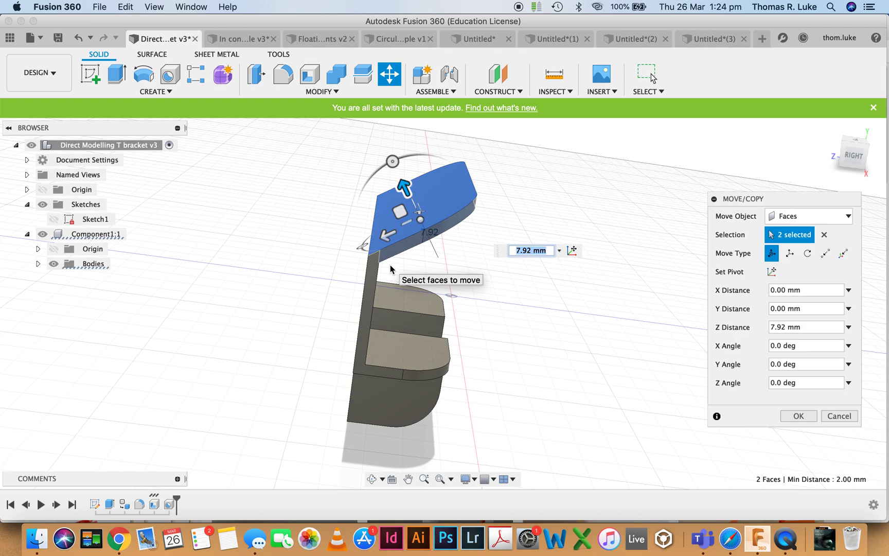
pyautogui.moveTo(451, 227)
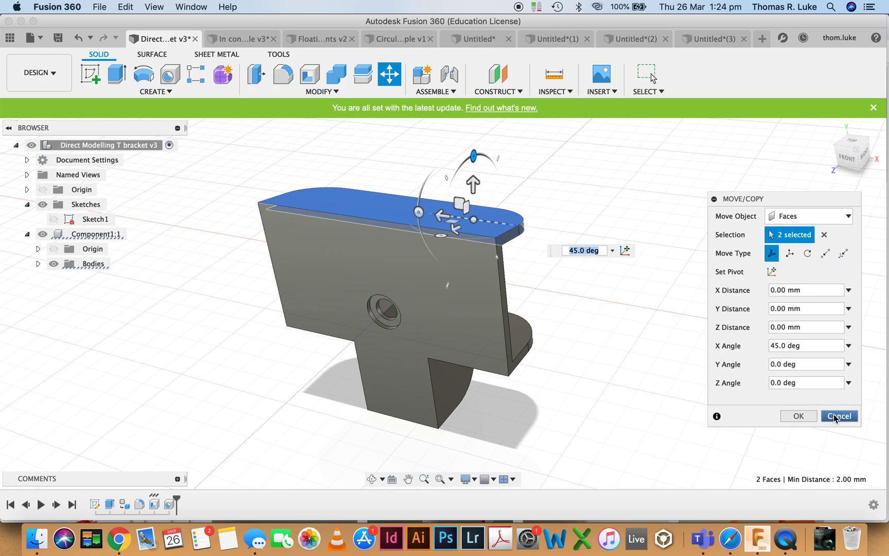
# Cancel the face move, widen the counterbore to about 10.7 mm, then Press Pull the inner bore.
pyautogui.click(839, 416)
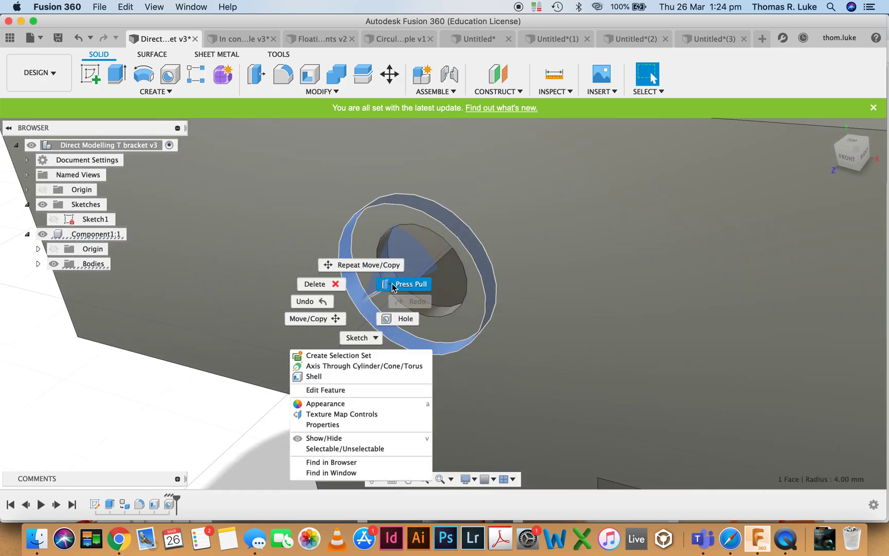
pyautogui.click(405, 284)
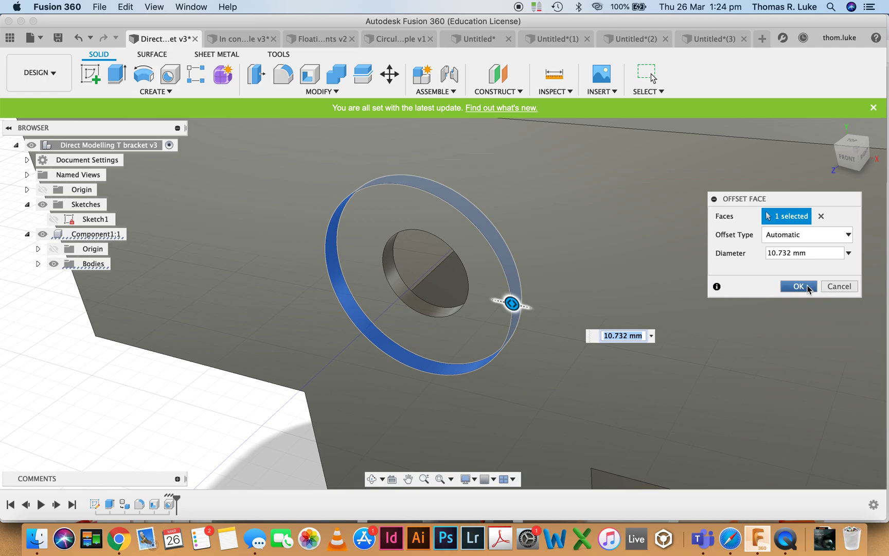
pyautogui.rightClick(395, 285)
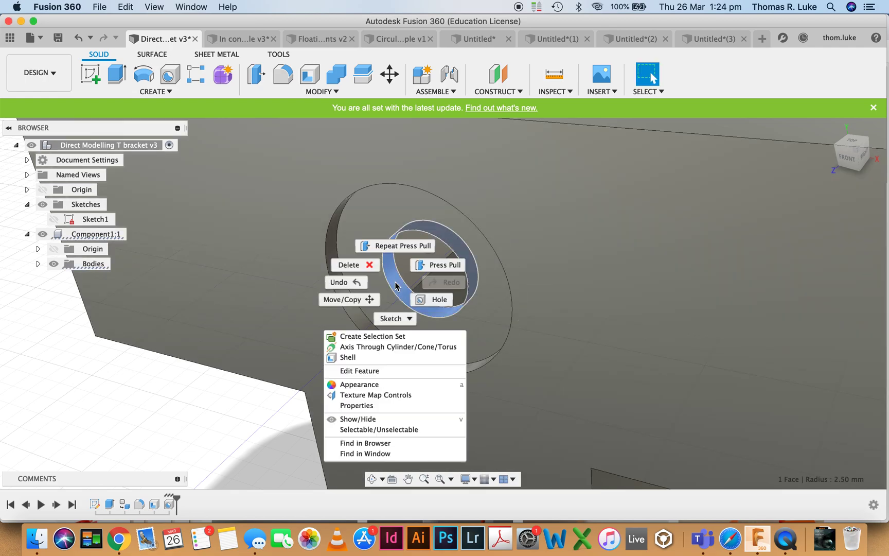
pyautogui.click(443, 264)
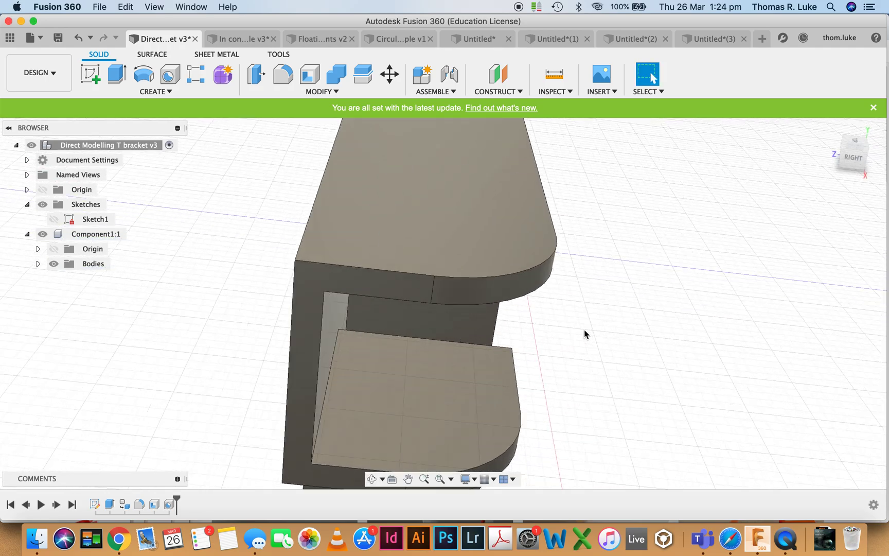
# Press Pull the lower arm's curved end face to a radius of about 9.611 mm and confirm.
pyautogui.click(485, 278)
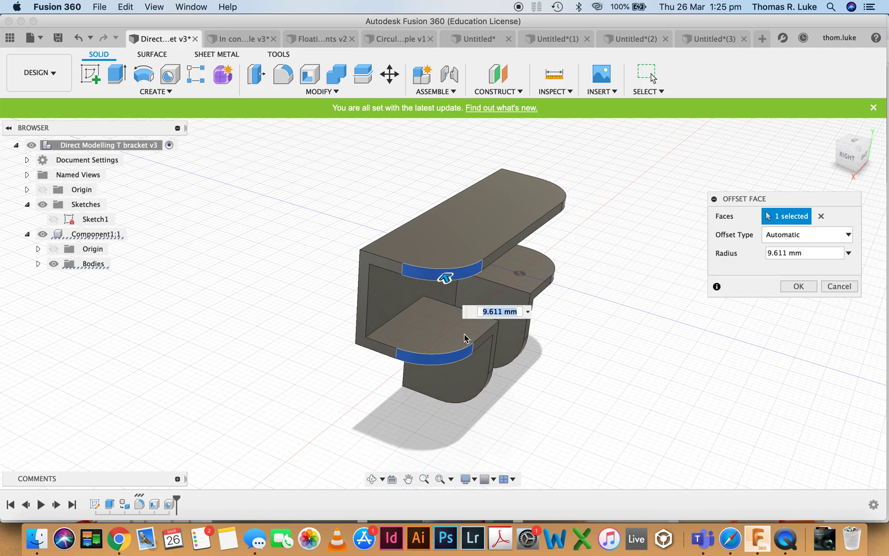
pyautogui.click(798, 286)
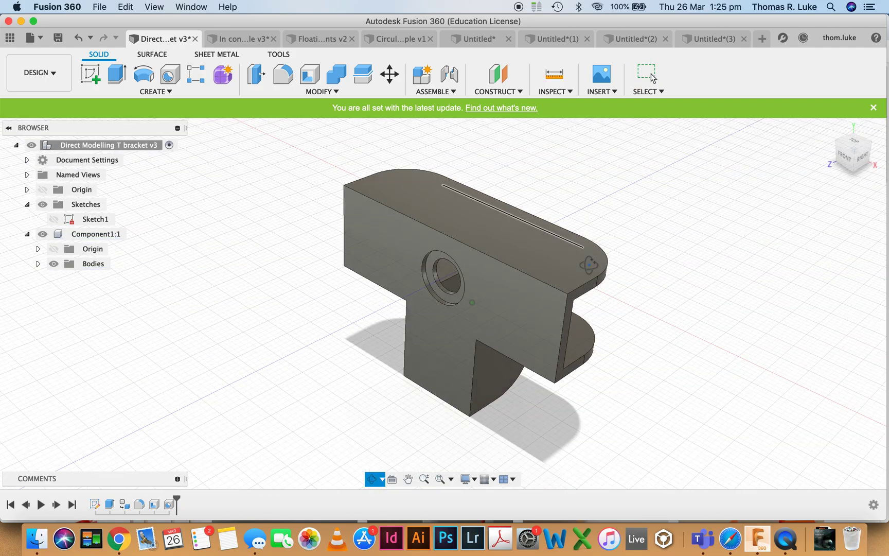